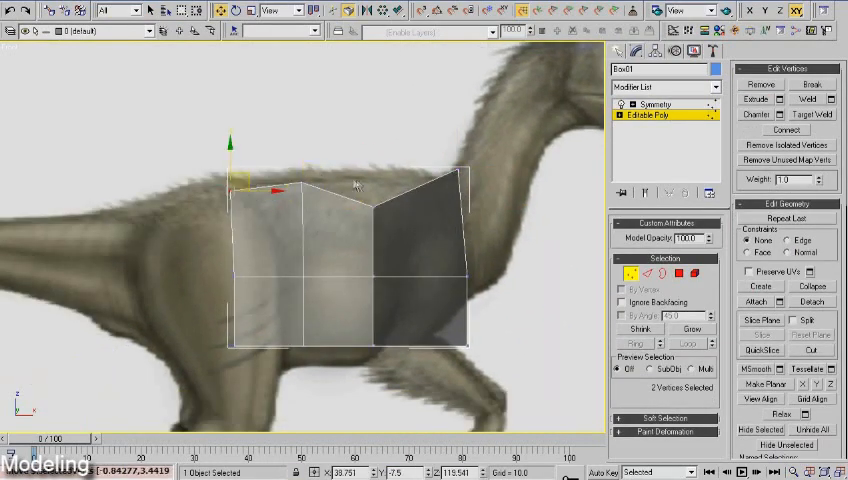
Step: Pull the box's side vertices so the torso block follows the dinosaur reference outline
left_click_drag(270, 190, 280, 276)
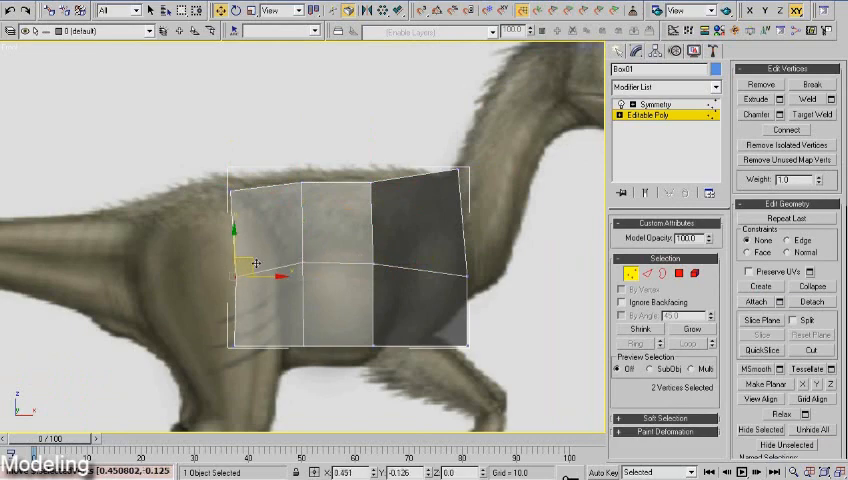
left_click_drag(256, 264, 420, 340)
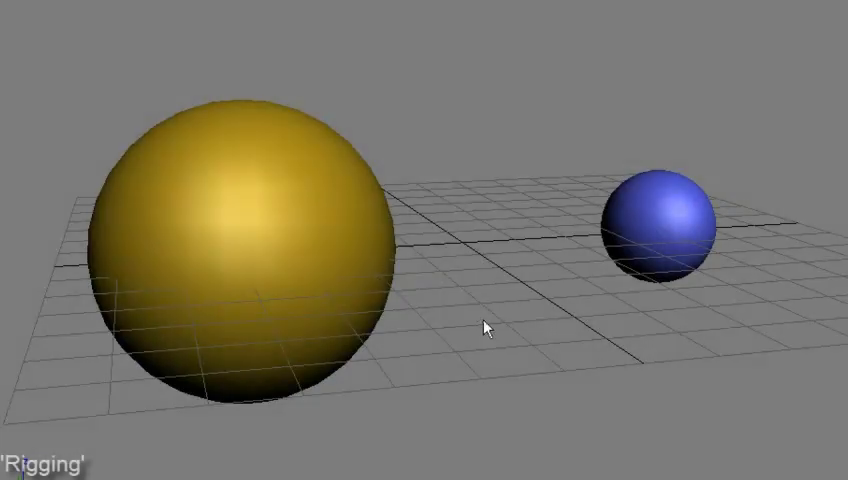
Step: Show the rigging example scene with the large gold and small blue spheres
left_click(664, 216)
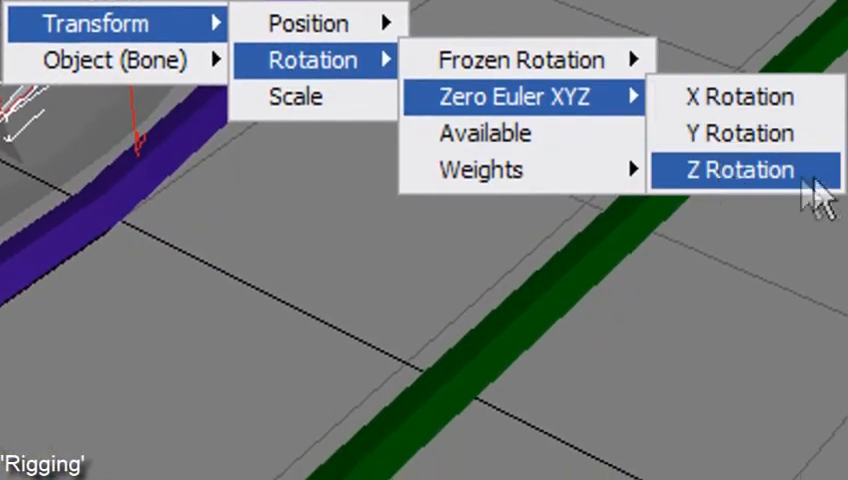
Step: Wire the bone's Z rotation to the foot control's LARGE Toe Curl at half strength and connect
left_click(736, 168)
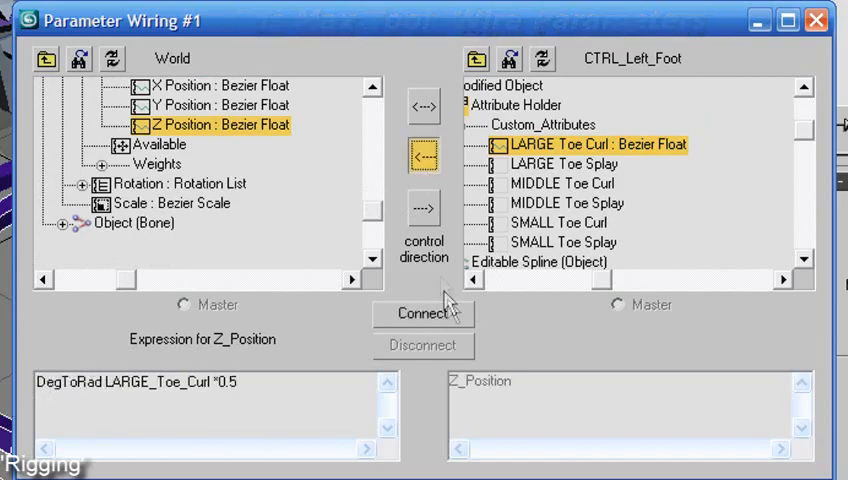
left_click(816, 20)
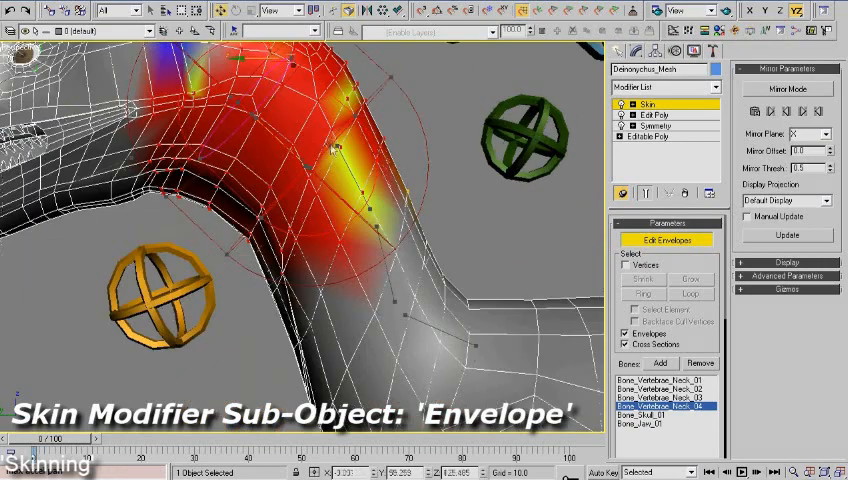
Step: Enable Mirror Mode on the dinosaur's Skin envelopes to preview matching sides
left_click(660, 398)
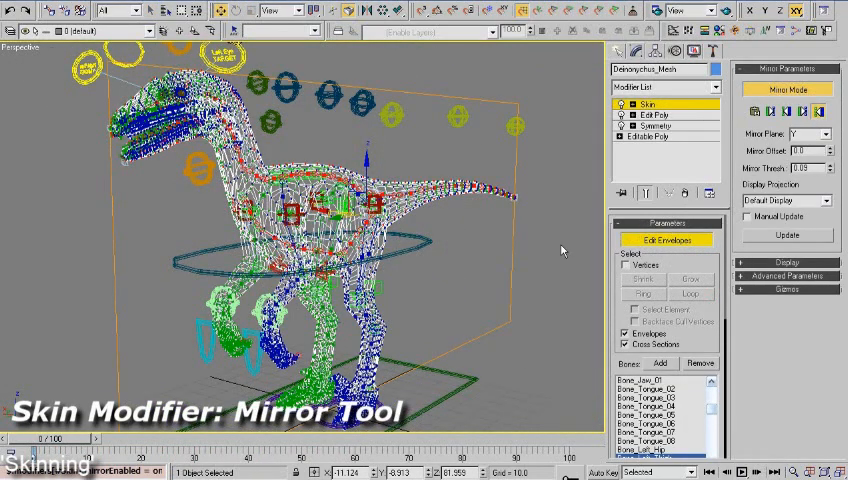
Step: Mirror-paste the envelope settings onto the opposite side of the dinosaur
left_click(784, 112)
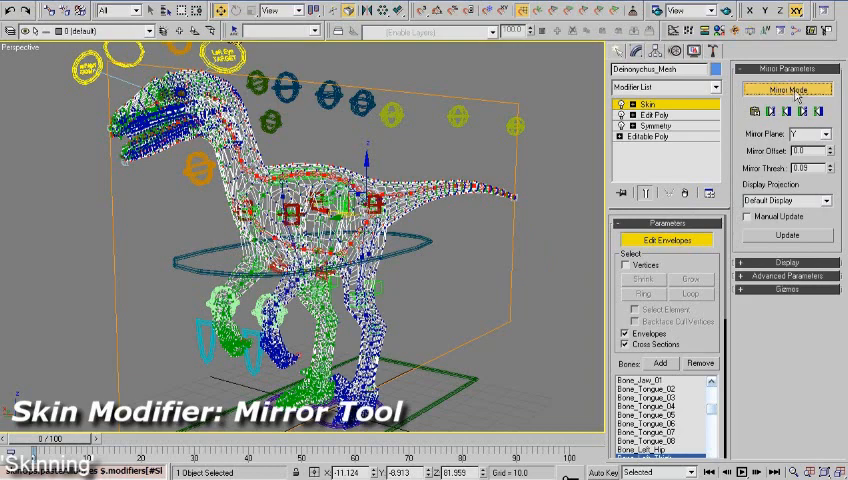
left_click(788, 88)
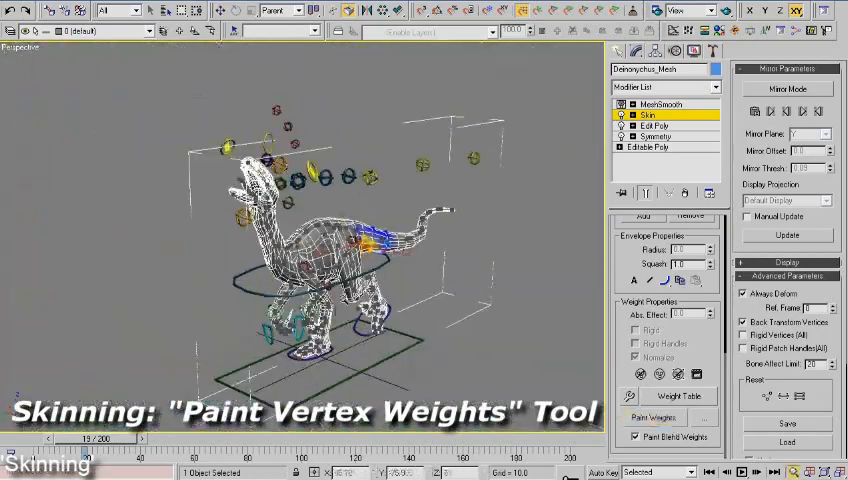
Step: Brush vertex weight values onto the dinosaur's tail with Paint Weights
left_click(788, 90)
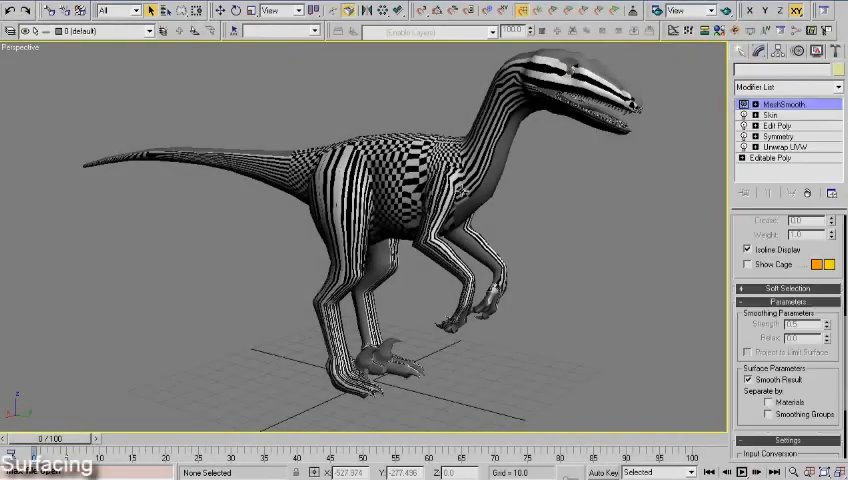
Step: Relax the dinosaur's UV cluster by Face Angles so the checker spreads evenly
left_click(786, 146)
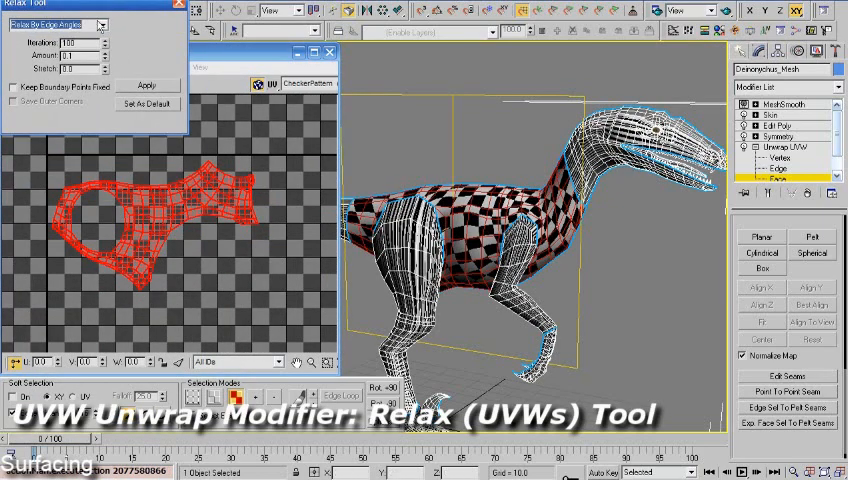
left_click(148, 84)
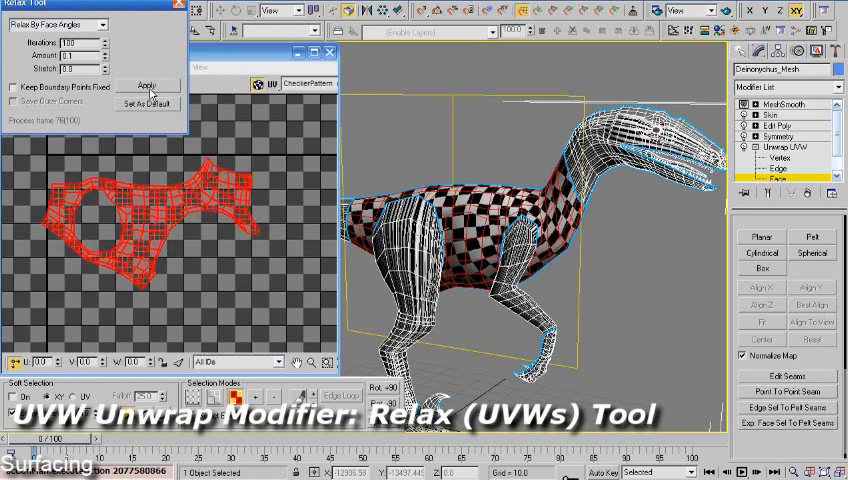
left_click(148, 86)
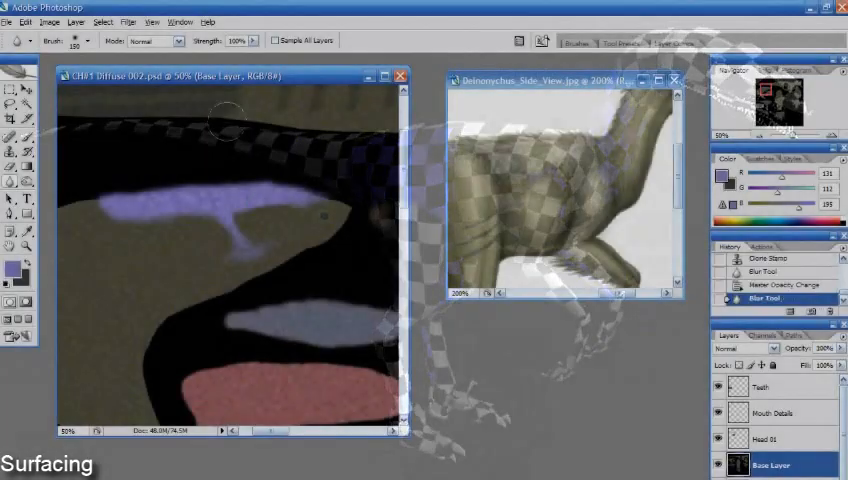
Step: Load the dinosaur's bump map texture file for painting in Photoshop
double_click(776, 412)
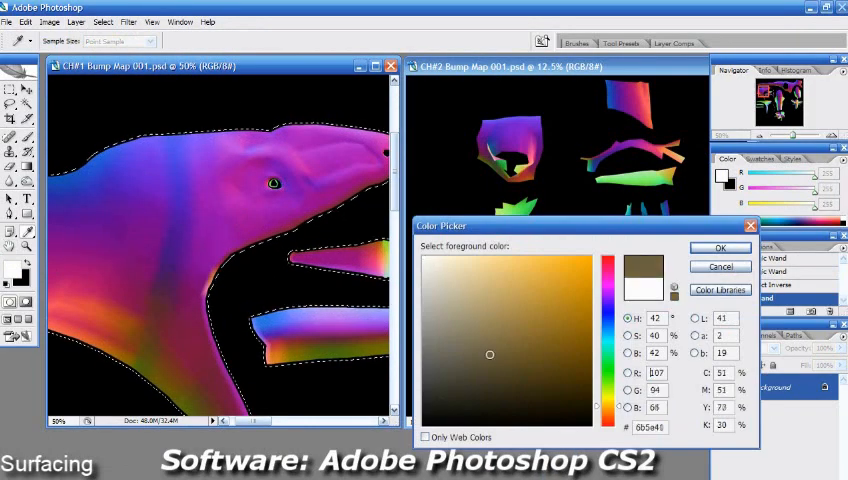
Step: Choose a dark brown foreground colour for painting the bump map
left_click(720, 246)
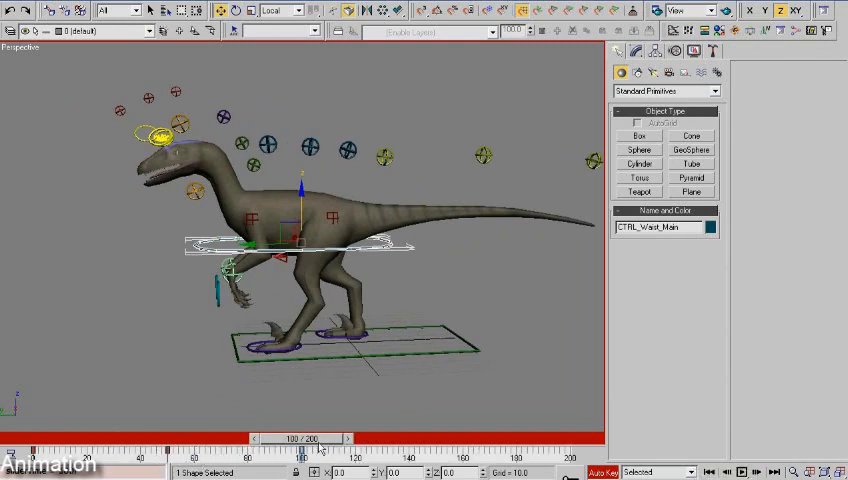
Step: Move CTRL_Waist_Main into the next walk-cycle pose with Auto Key on
left_click(344, 330)
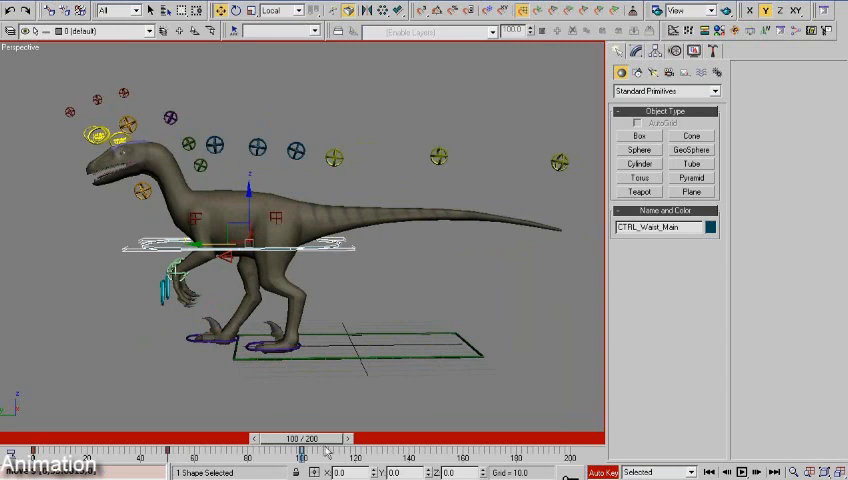
left_click_drag(296, 438, 118, 438)
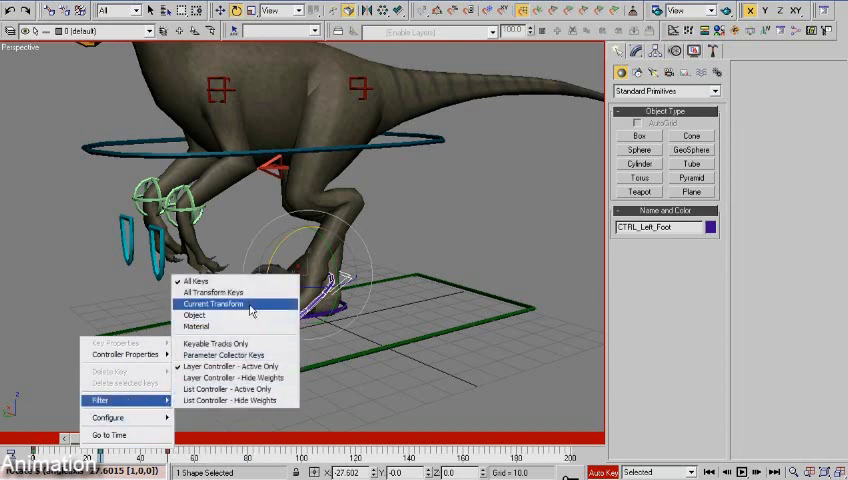
Step: Filter the timeline to Current Transform keys and shift CTRL_Left_Foot to its next step position
left_click(216, 304)
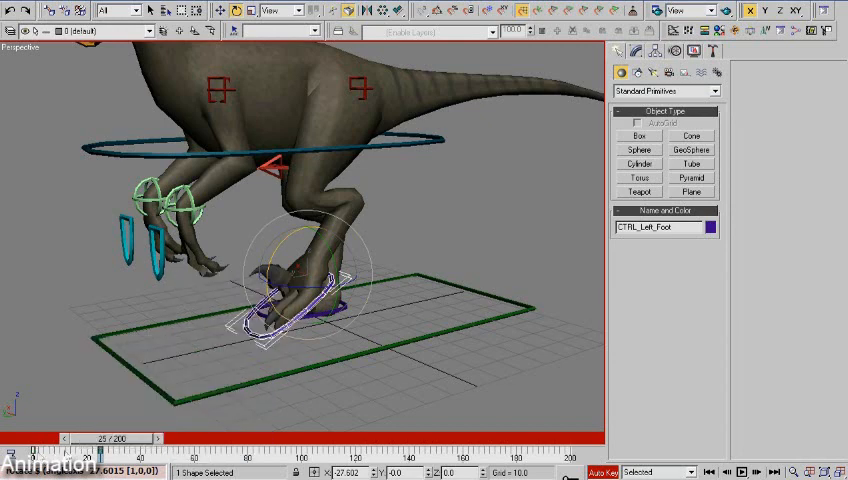
left_click_drag(110, 436, 164, 436)
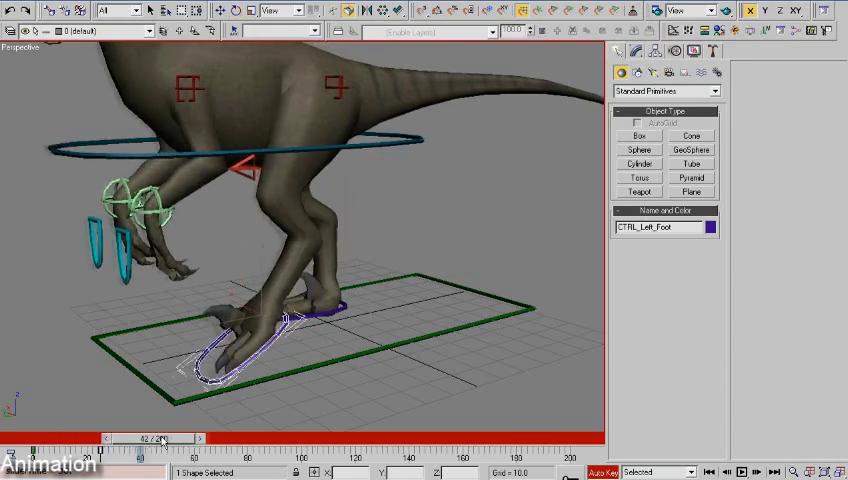